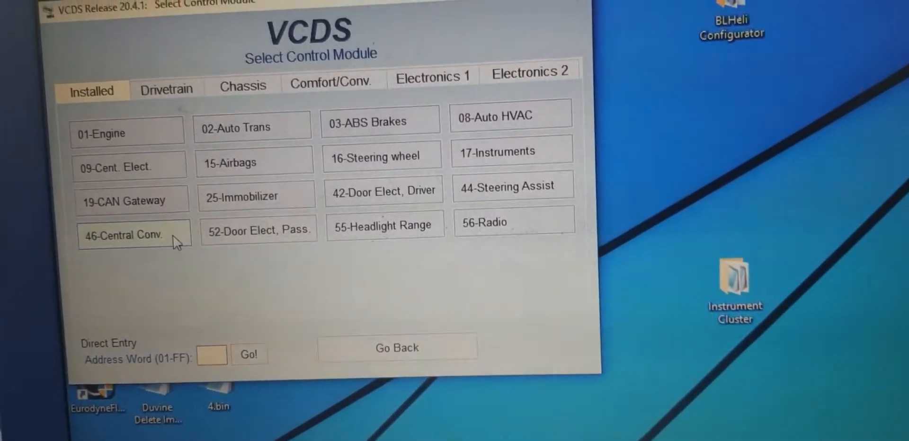
Select the 46-Central Conv. module and enter its recode/coding screen
click(124, 235)
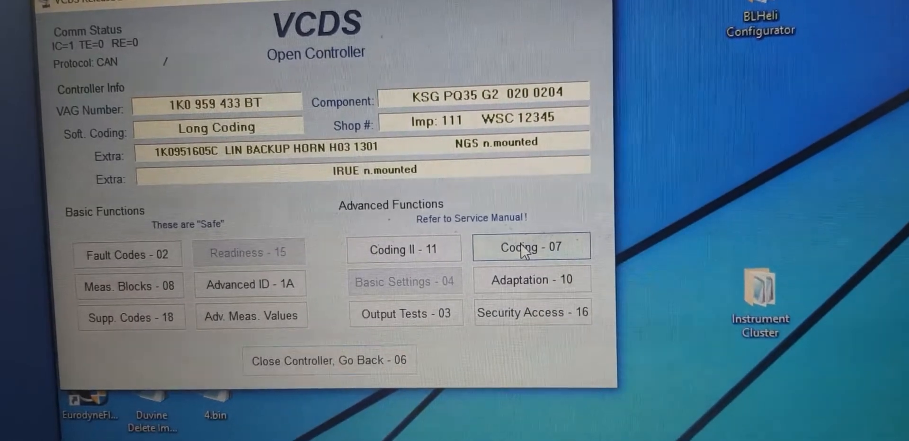
click(531, 247)
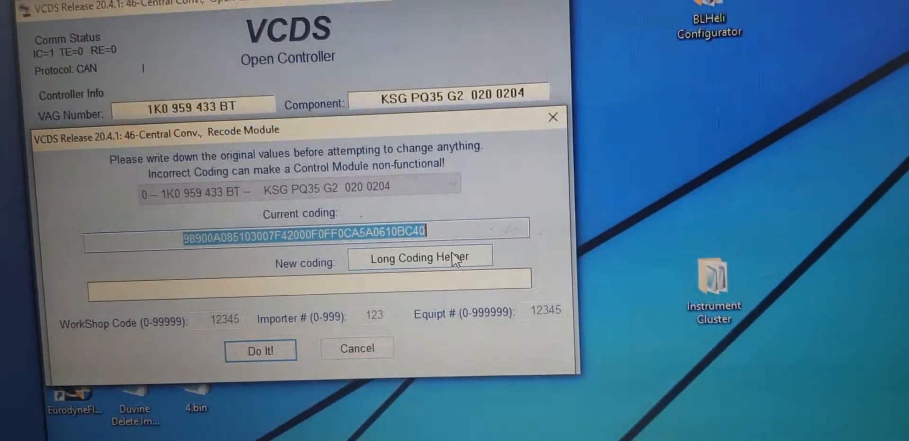
Launch the Long Coding Helper and move from byte 9 to byte 10
click(420, 257)
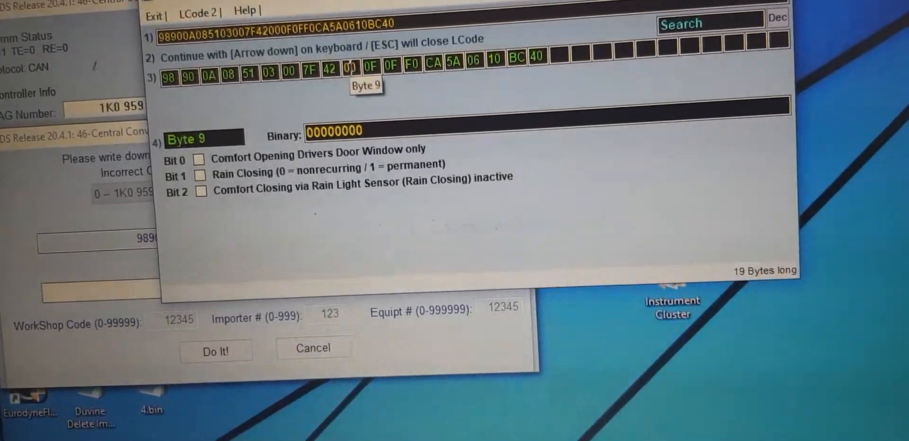
key(down)
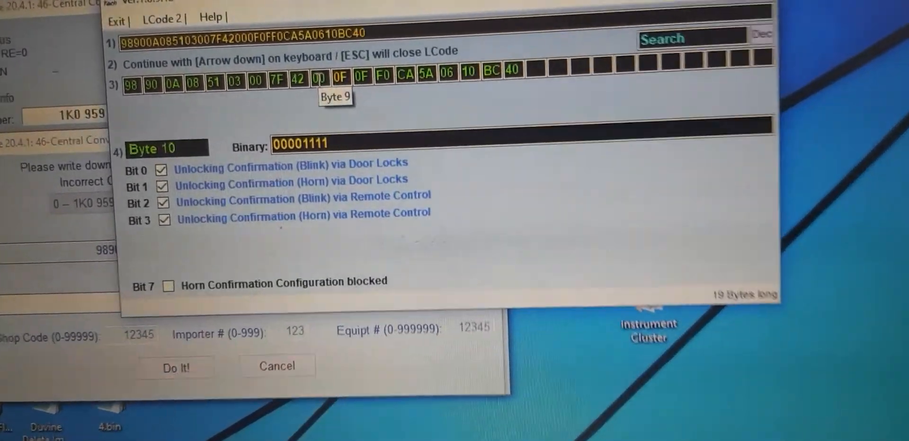